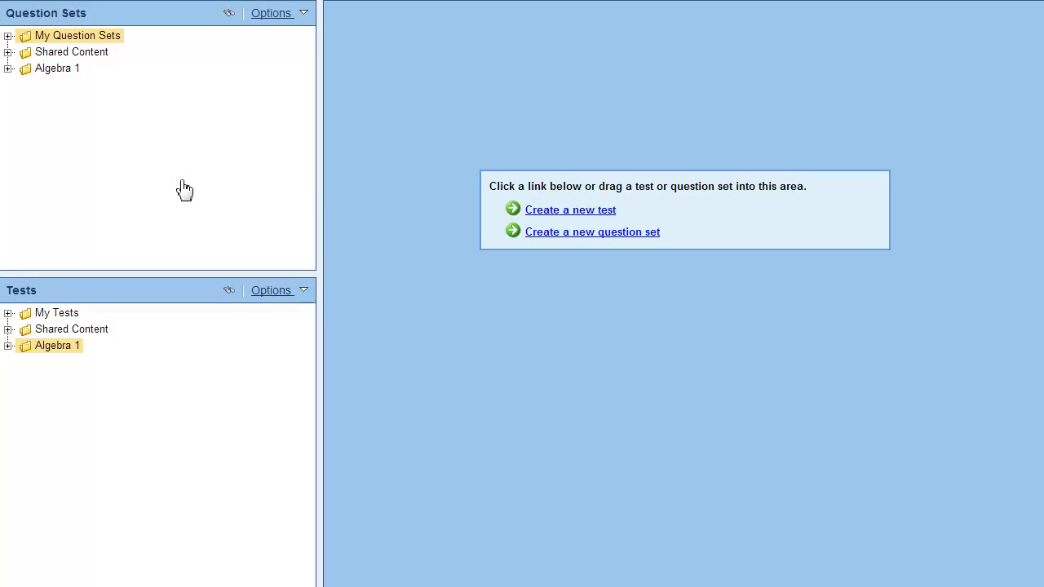
pyautogui.moveTo(483, 212)
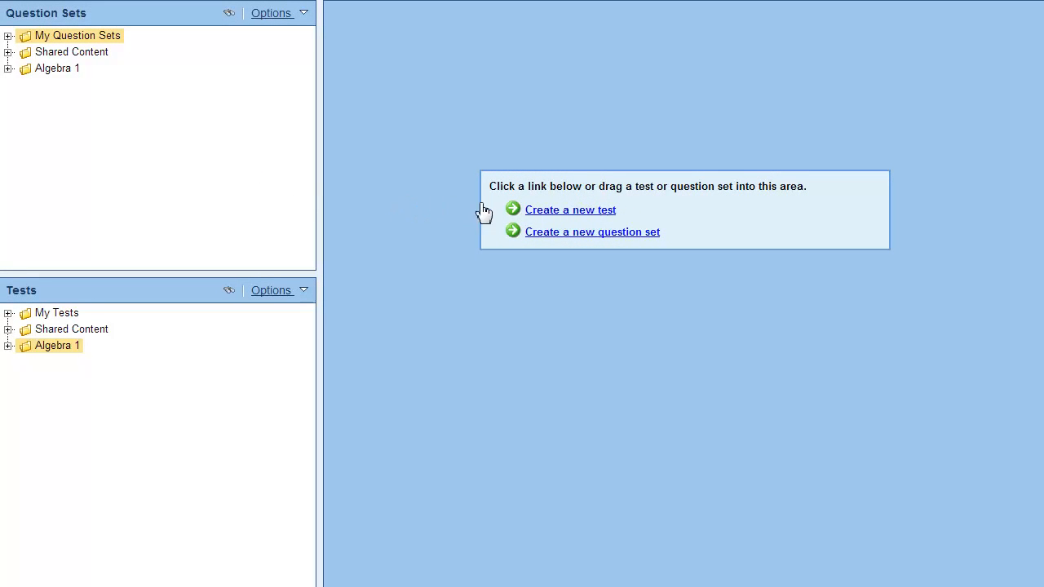
# Name the new test 'Midterm', store it in Algebra 1, built from specific question information.
pyautogui.click(570, 209)
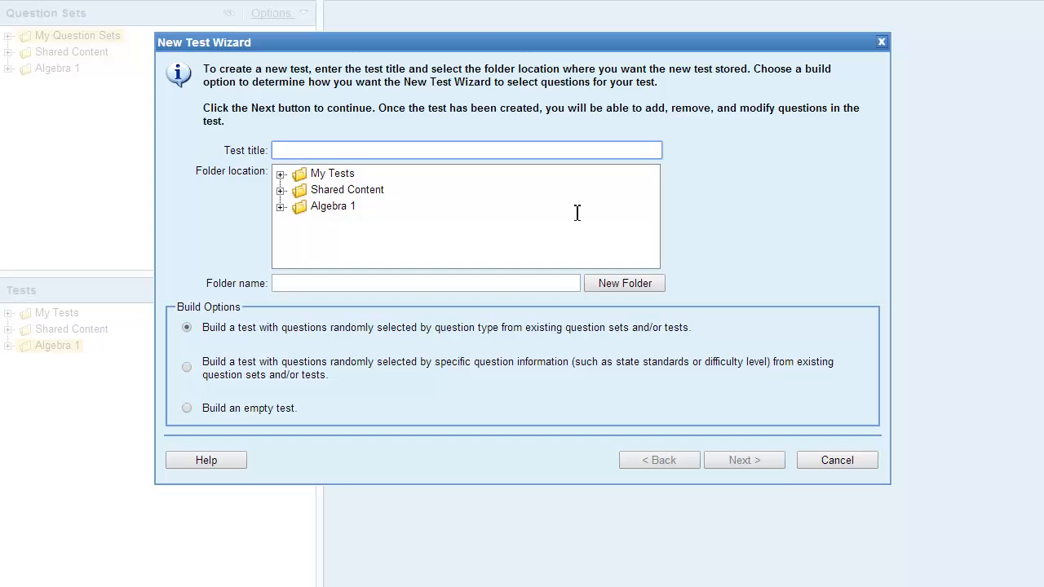
pyautogui.click(334, 150)
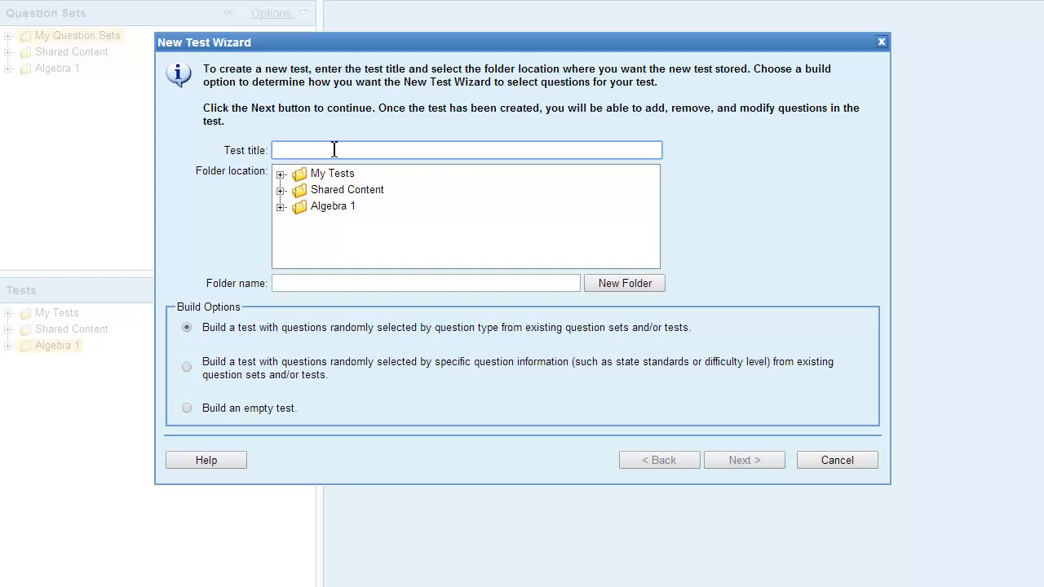
pyautogui.write('Midterm')
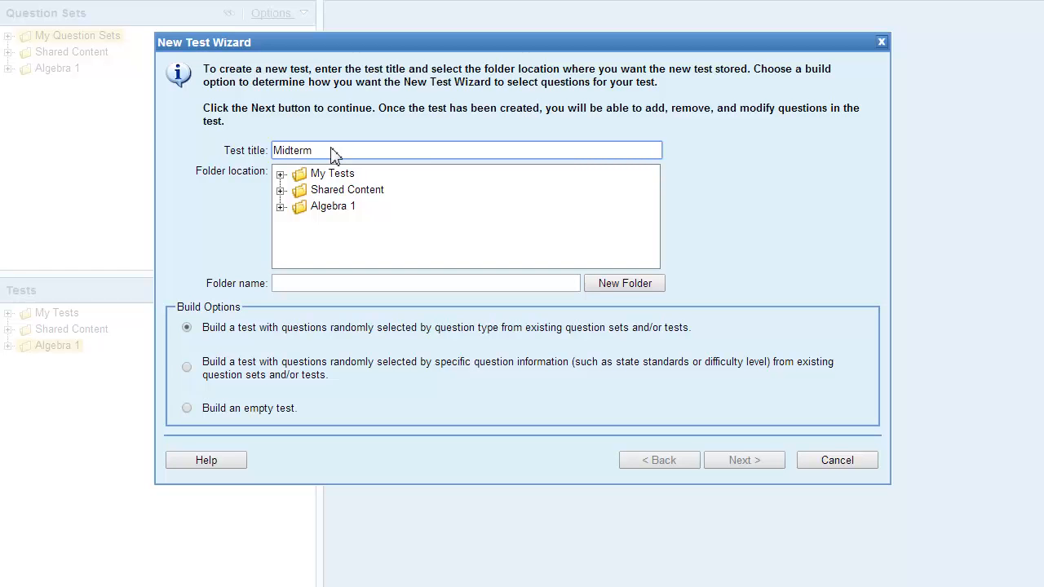
pyautogui.click(330, 205)
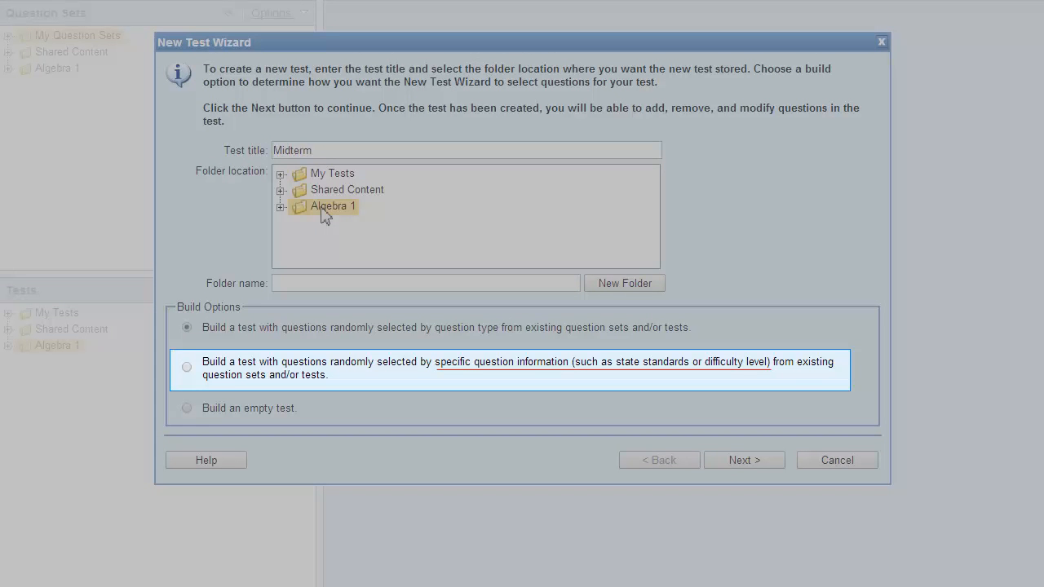
pyautogui.click(186, 367)
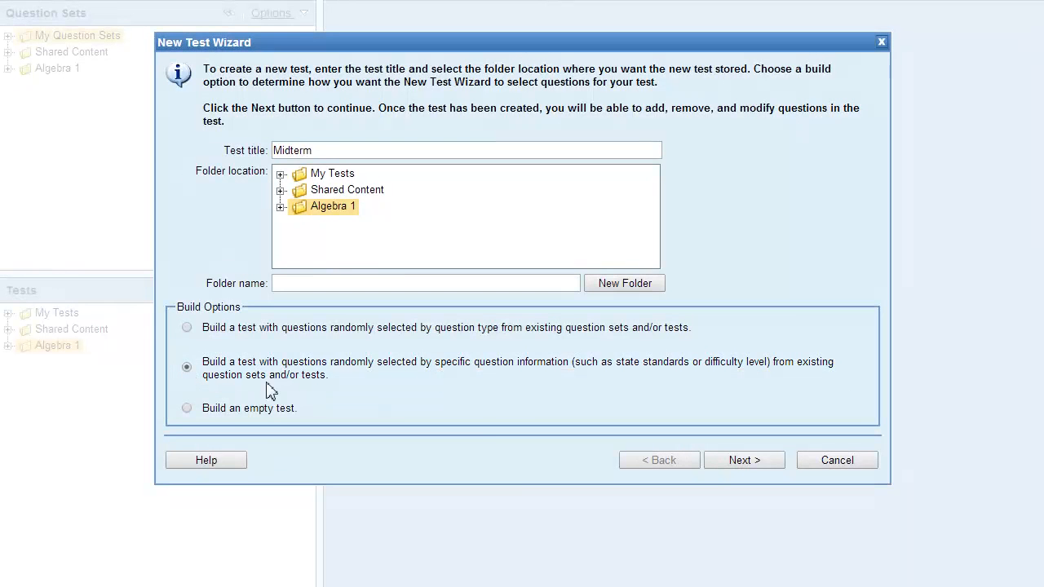
pyautogui.click(744, 460)
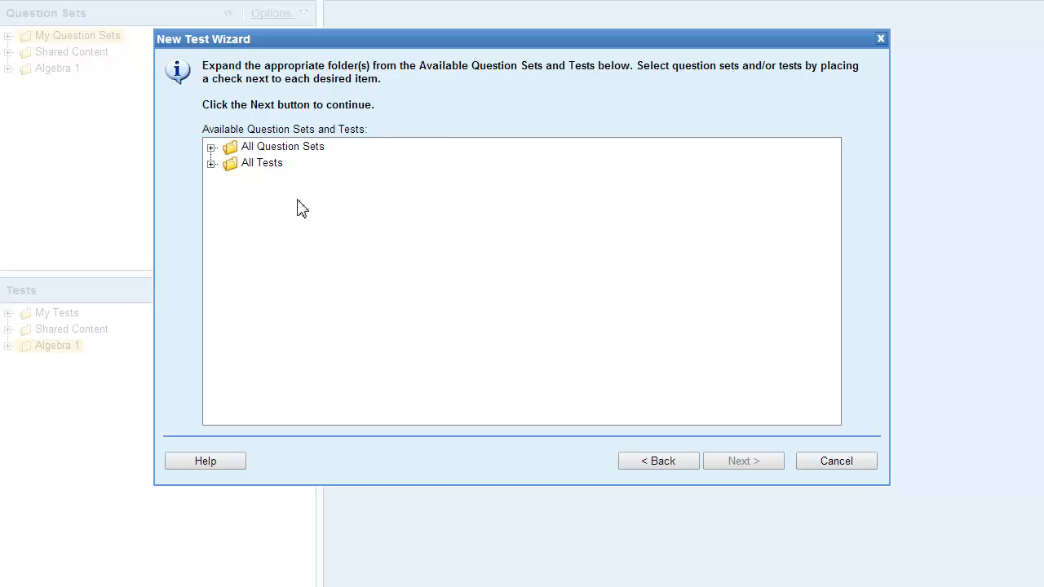
# Choose Algebra 1 chapters 1–3 as question sources and continue to language choice.
pyautogui.click(212, 147)
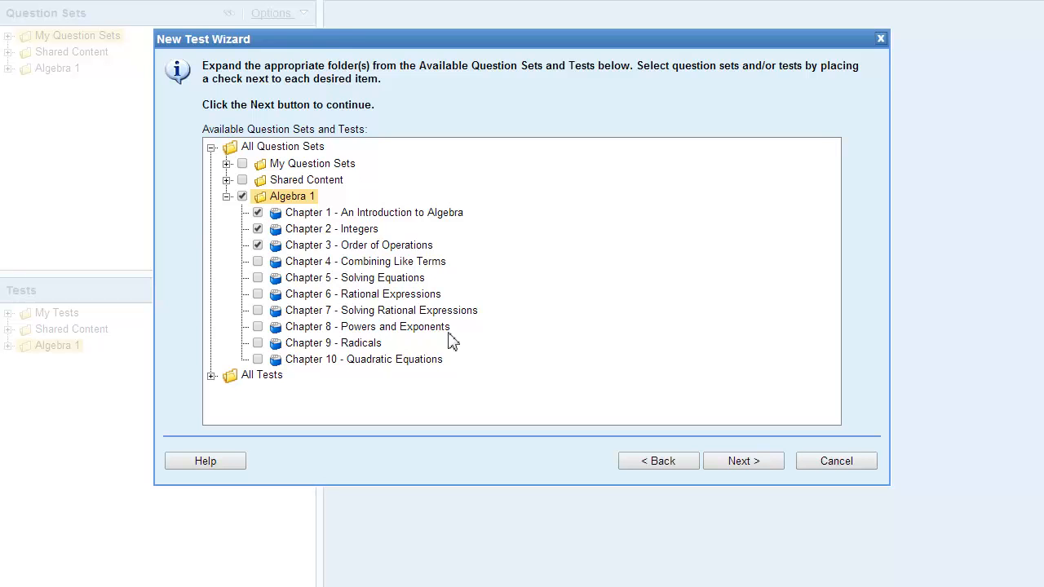
pyautogui.click(744, 460)
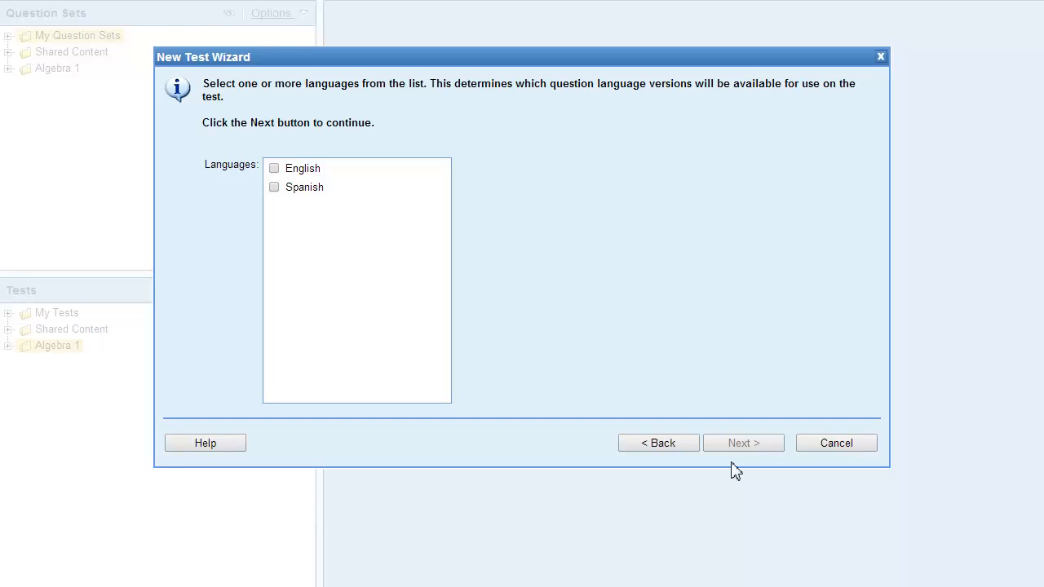
pyautogui.moveTo(661, 421)
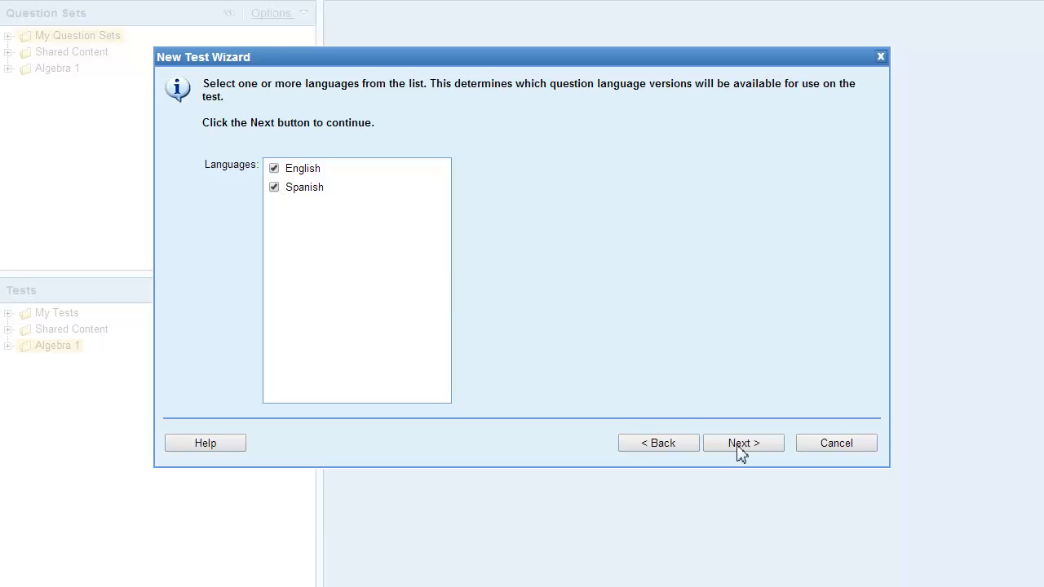
# Confirm English and Spanish, then list question counts by Learning Objective.
pyautogui.click(744, 444)
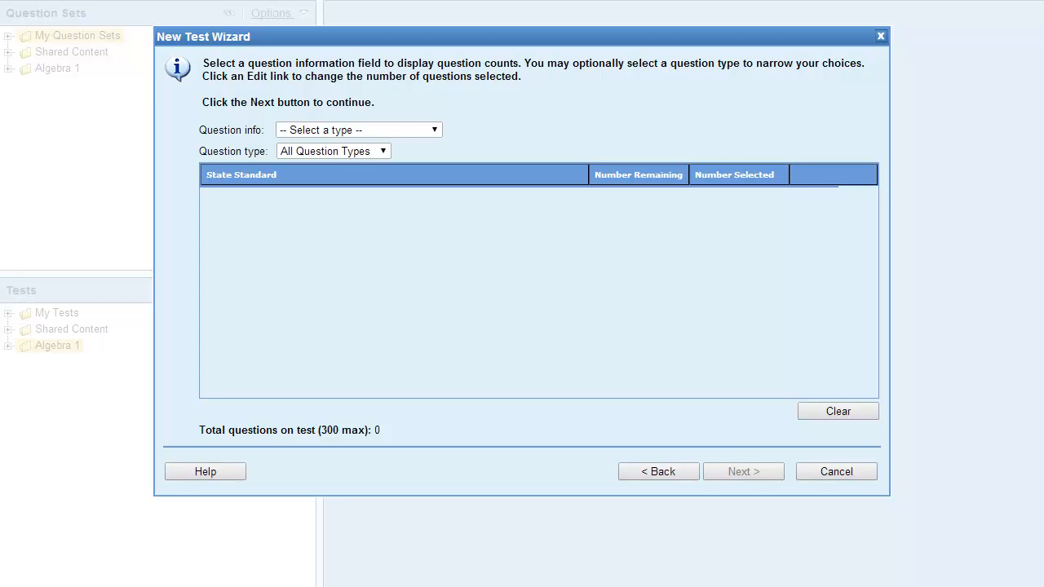
pyautogui.moveTo(741, 450)
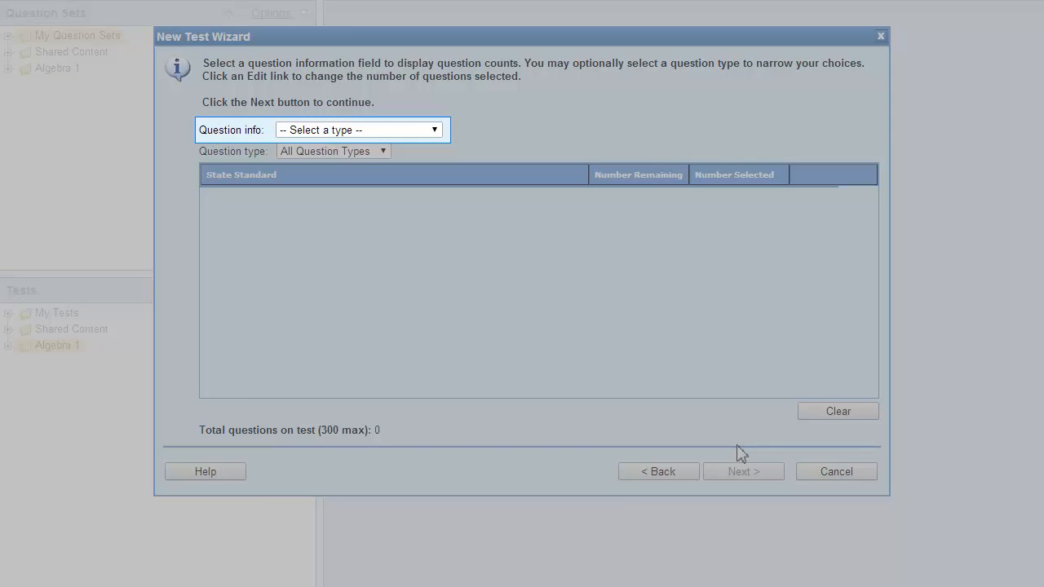
pyautogui.moveTo(567, 274)
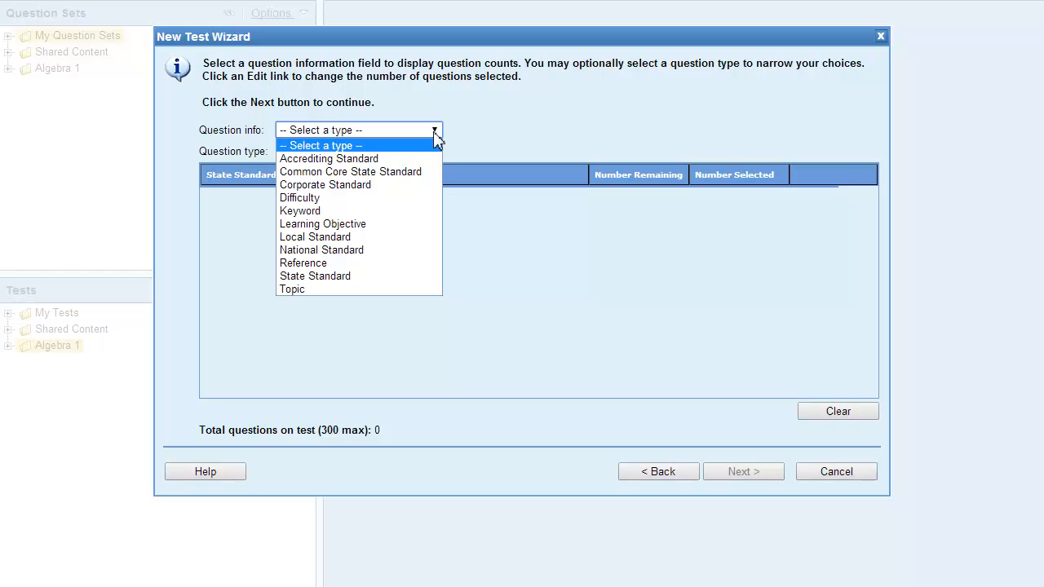
pyautogui.moveTo(403, 228)
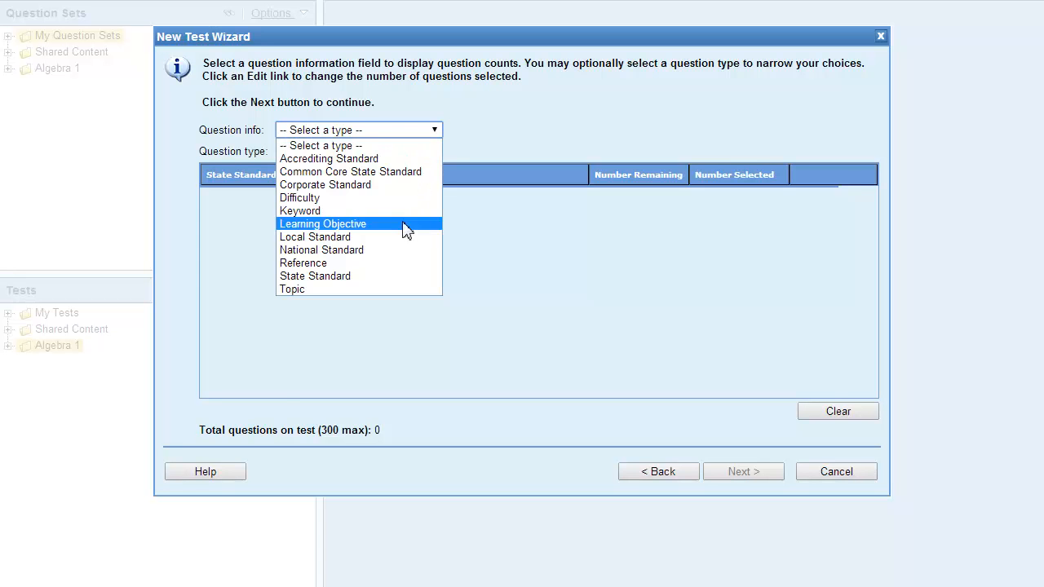
pyautogui.click(323, 224)
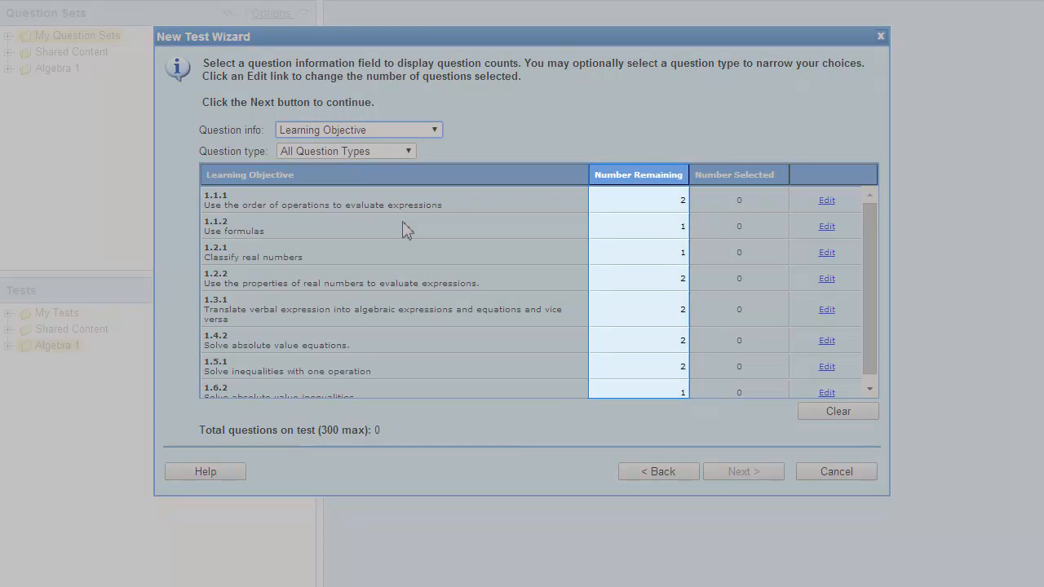
# Filter the count list to Multiple Choice, then return to all question types.
pyautogui.click(737, 174)
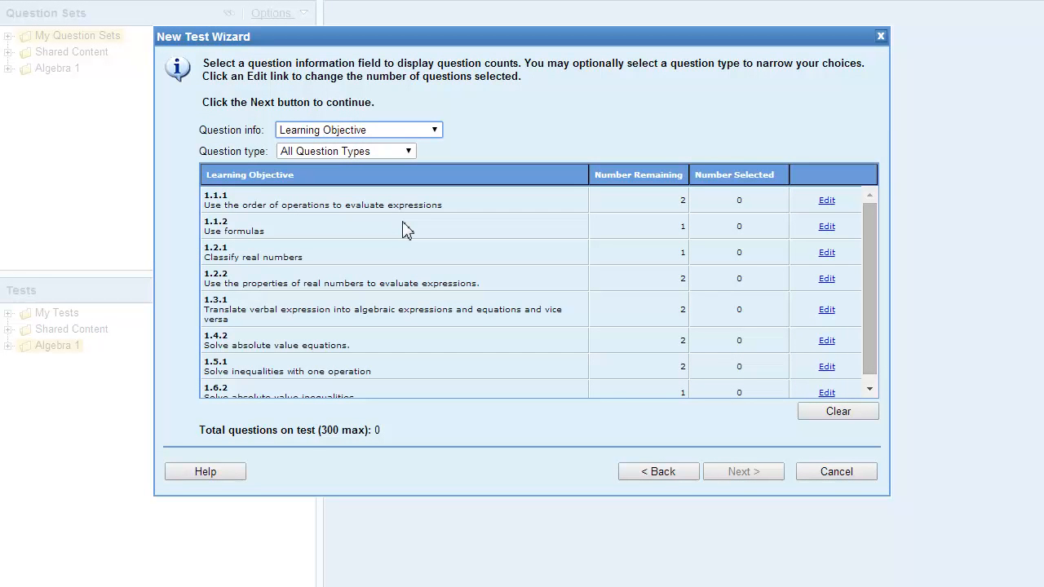
pyautogui.moveTo(411, 178)
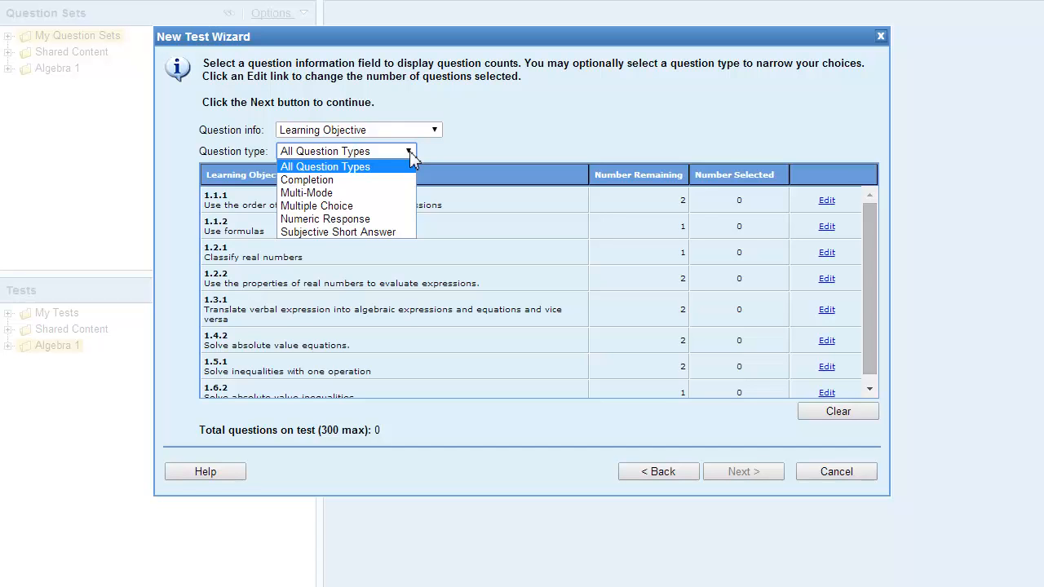
pyautogui.click(316, 206)
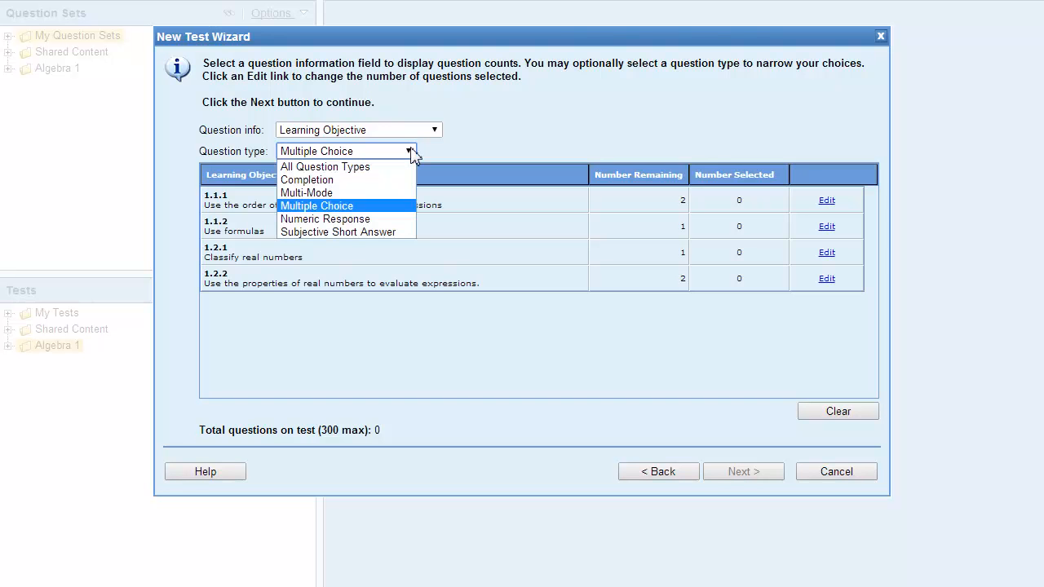
pyautogui.moveTo(400, 172)
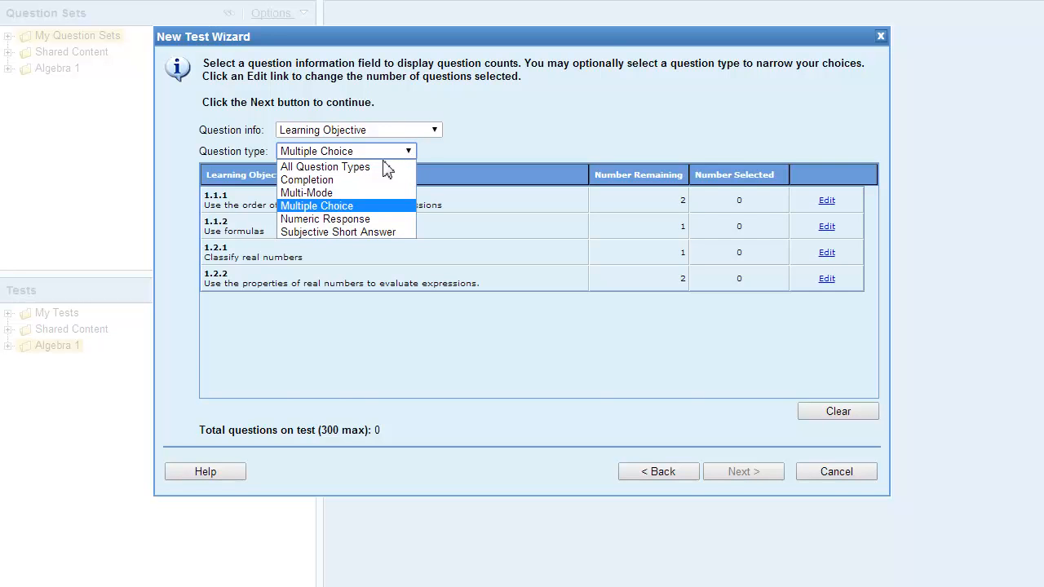
pyautogui.click(325, 166)
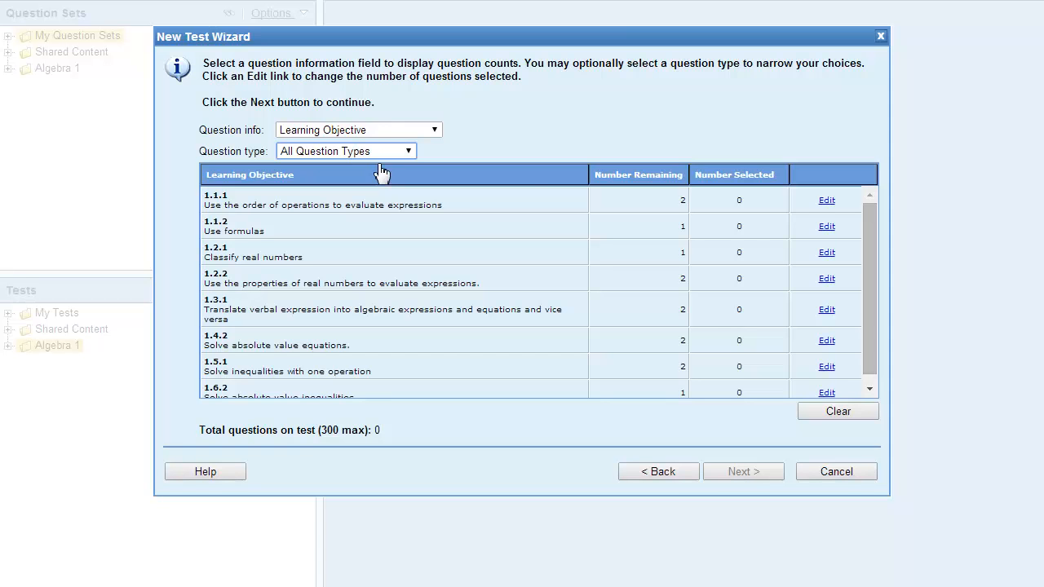
# Select 2 questions from objective 1.1.1 and continue to the Midterm summary.
pyautogui.click(826, 199)
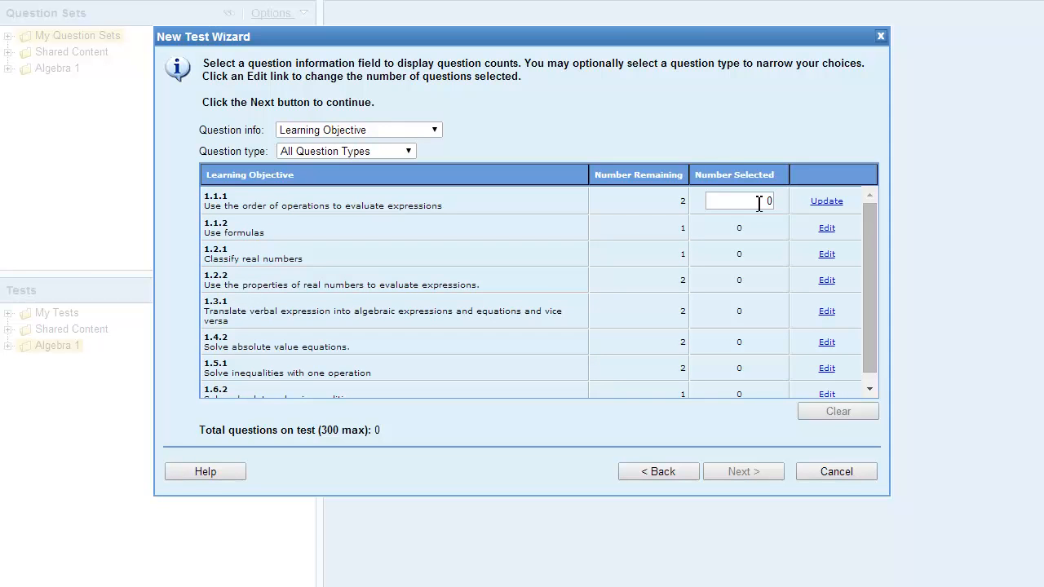
pyautogui.write('2')
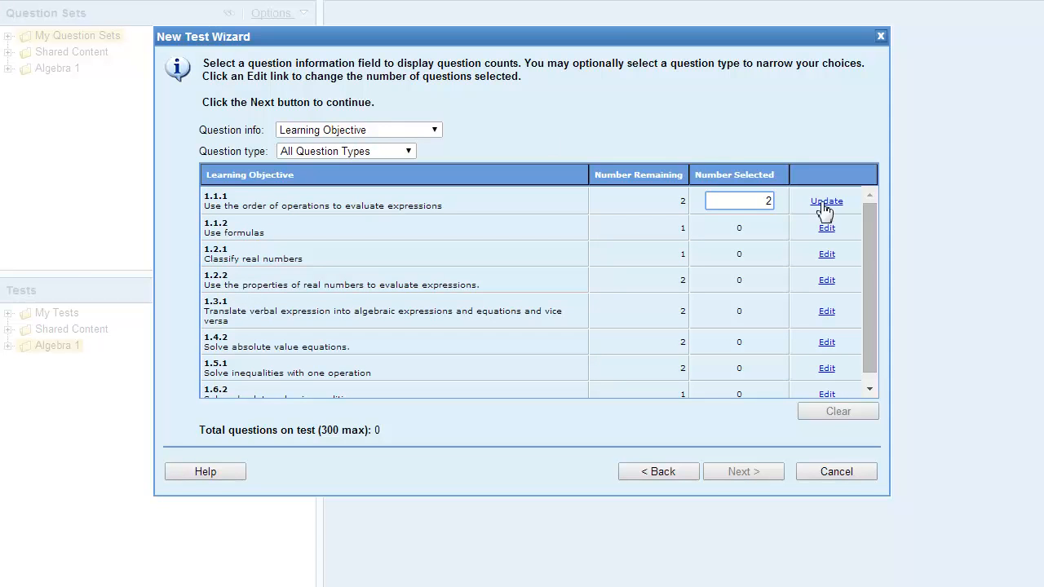
pyautogui.click(825, 200)
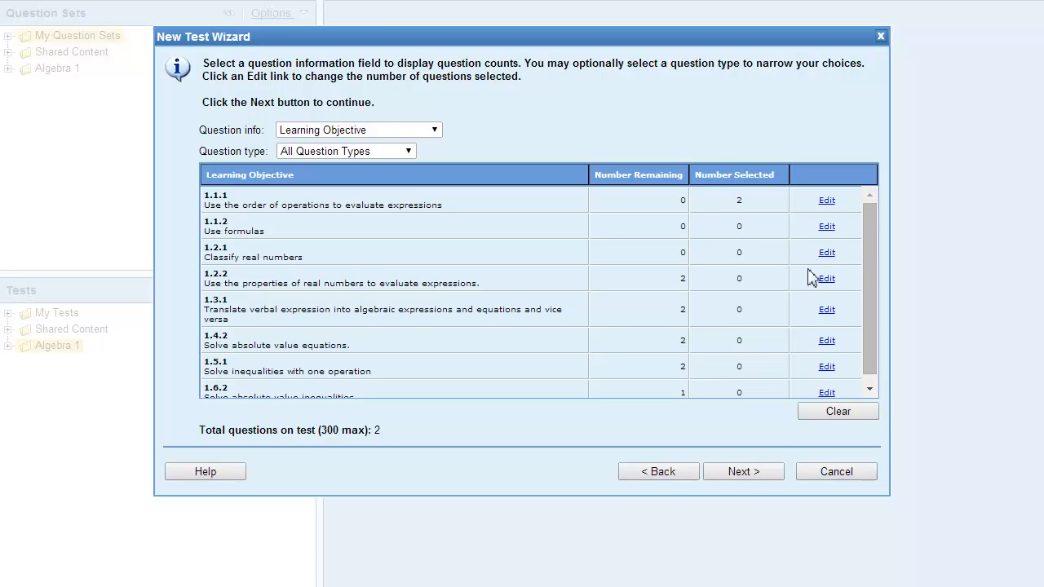
pyautogui.click(744, 472)
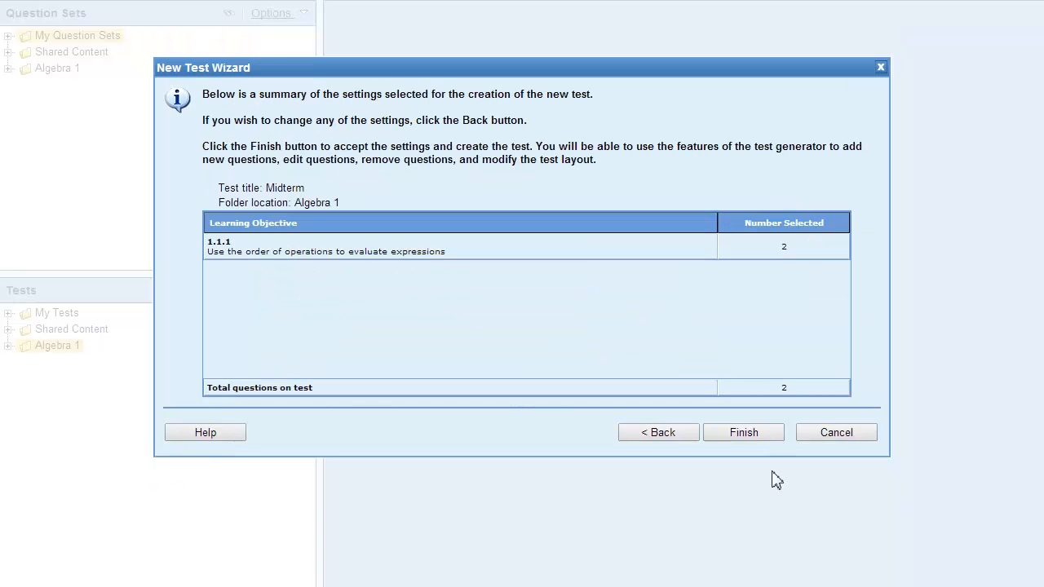